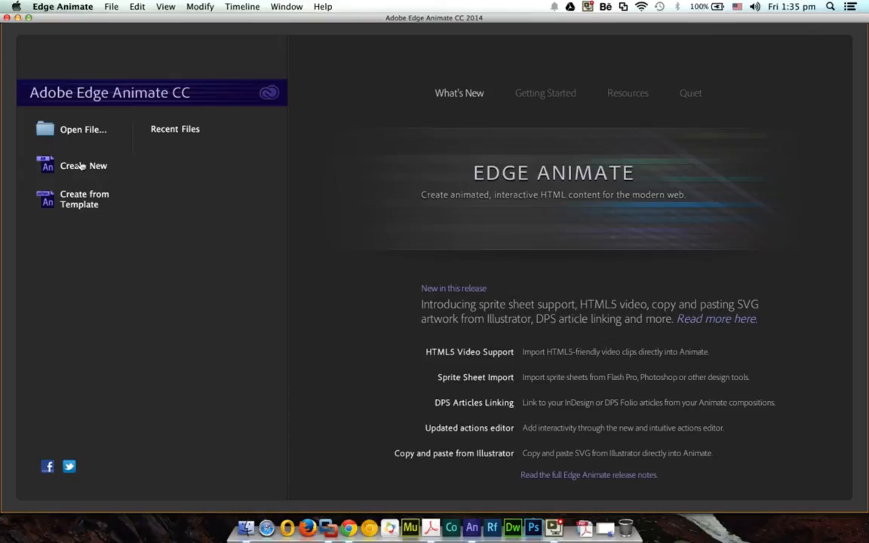
# Step: Create a new blank untitled composition from the welcome screen
pyautogui.click(83, 165)
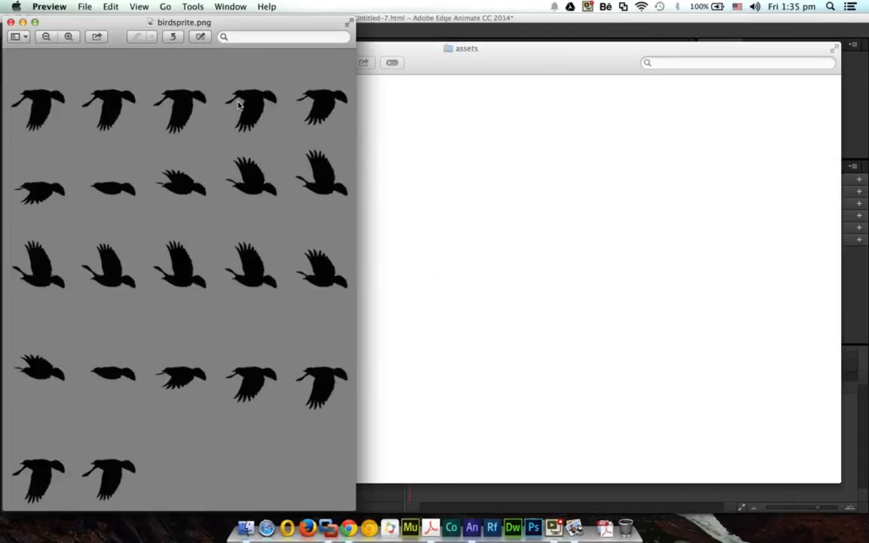
# Step: Move the birdsprite.png Preview window slightly right to inspect the flight poses
pyautogui.moveTo(184, 22); pyautogui.dragTo(241, 33)
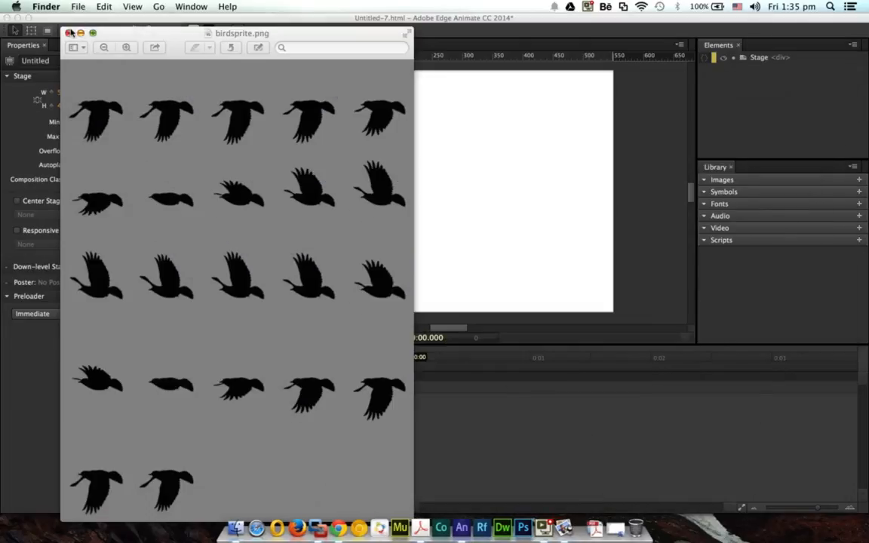
# Step: Close Preview and import birdsprite.png through the Library's Import Sprite Sheet option
pyautogui.click(69, 34)
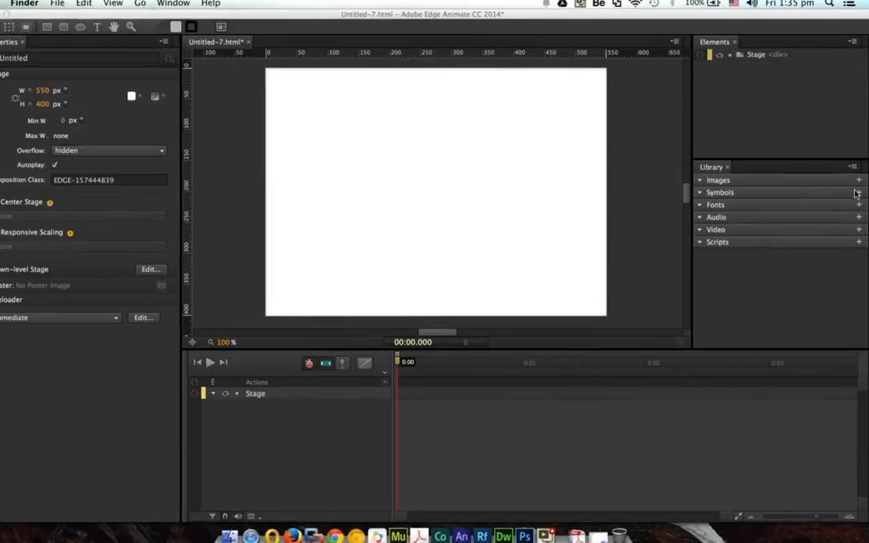
pyautogui.click(858, 191)
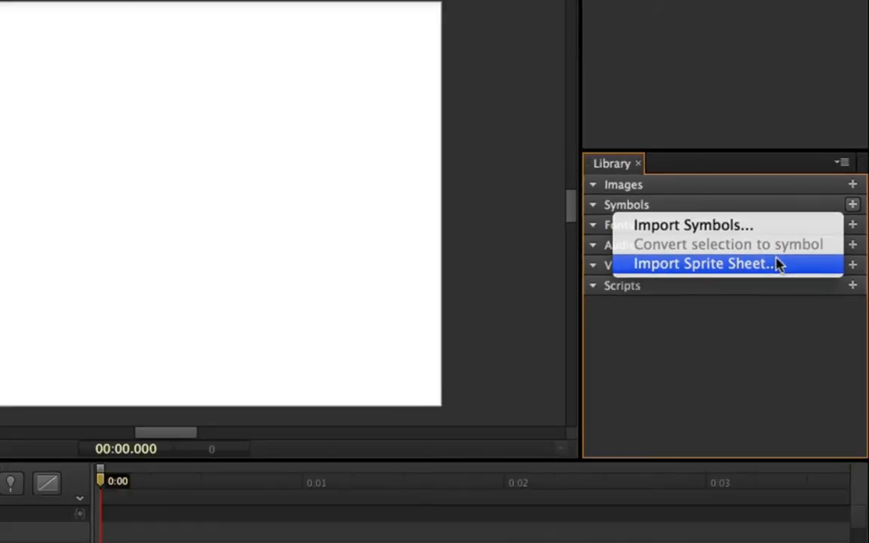
pyautogui.click(703, 263)
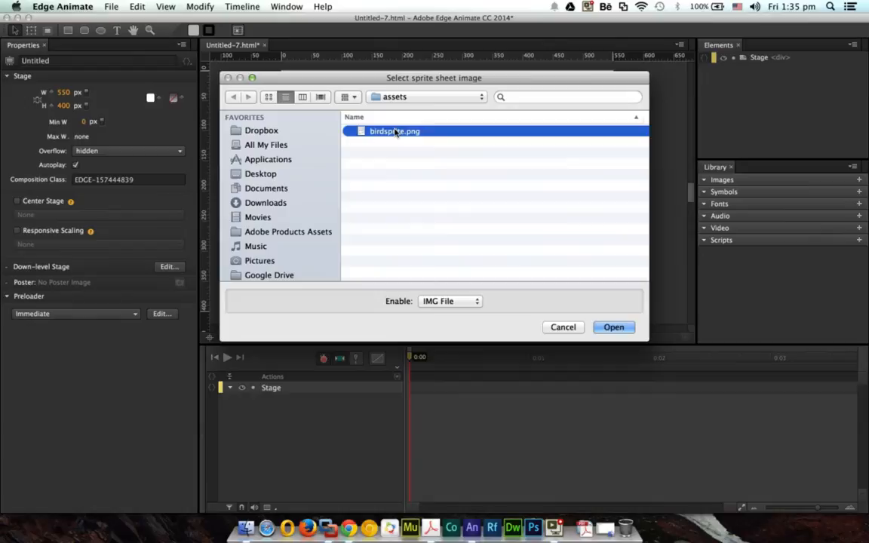
pyautogui.click(613, 327)
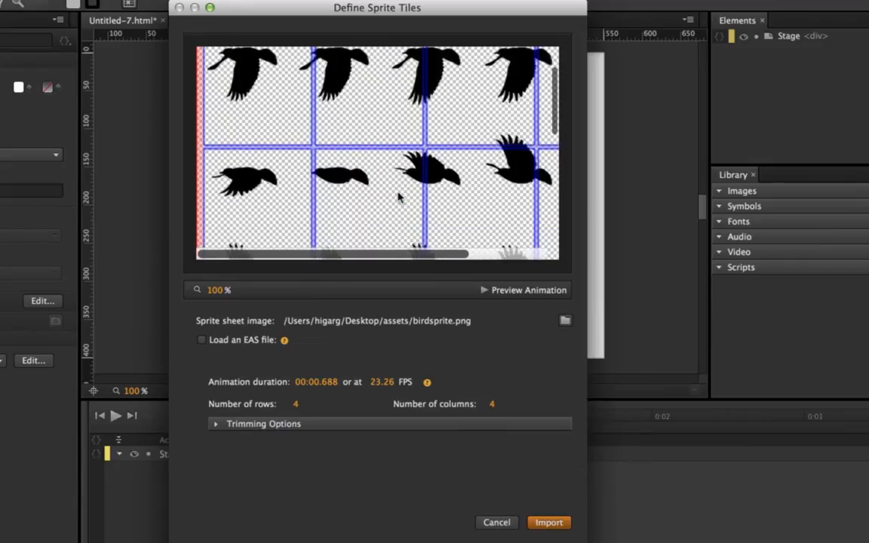
# Step: Scroll the sprite preview and set the tile grid to 5 columns and 5 rows
pyautogui.scroll(-3)
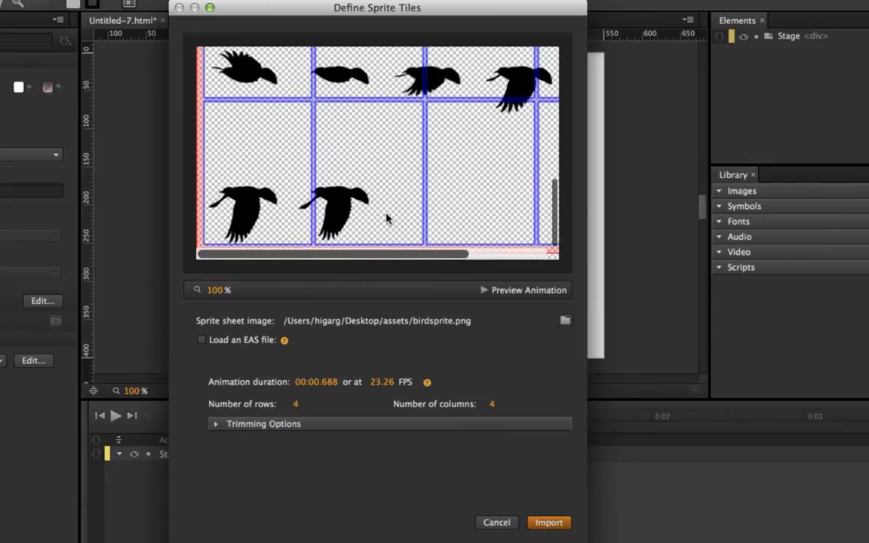
pyautogui.scroll(3)
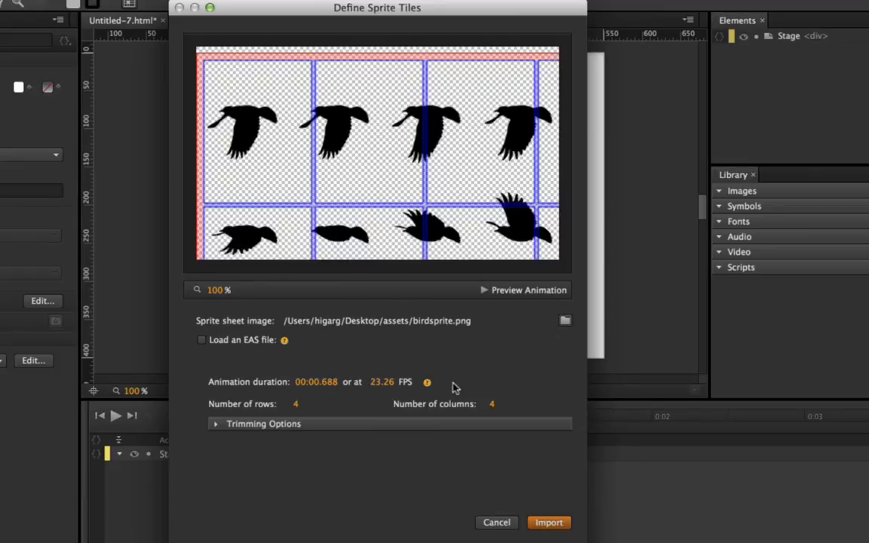
pyautogui.moveTo(402, 180)
pyautogui.write('5')
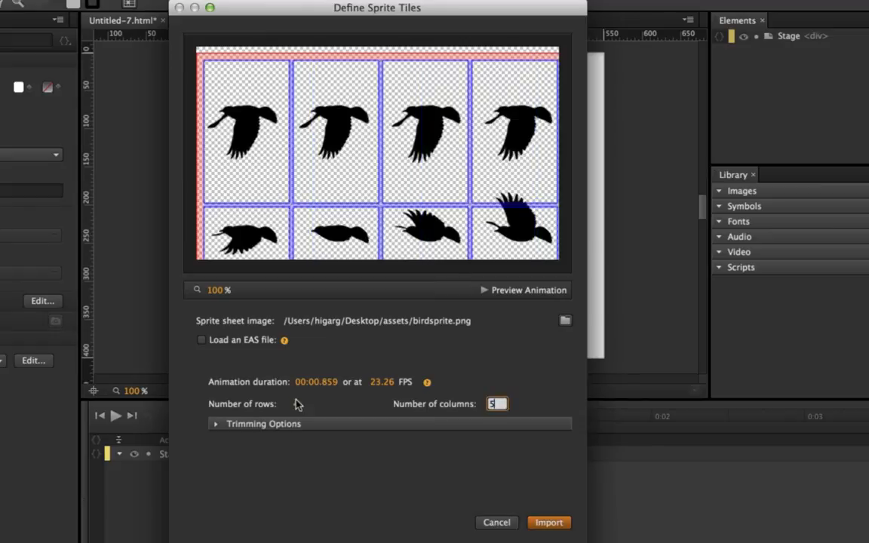
pyautogui.click(301, 403)
pyautogui.write('5')
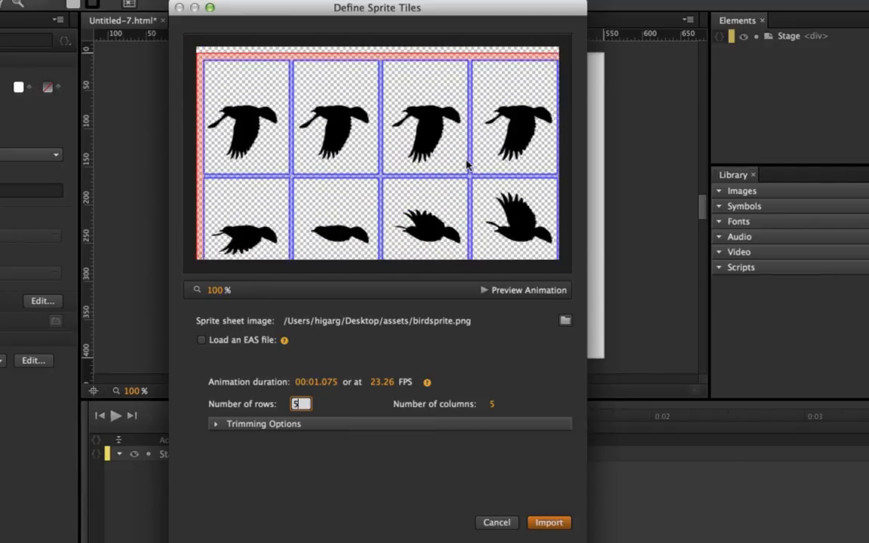
pyautogui.moveTo(216, 428)
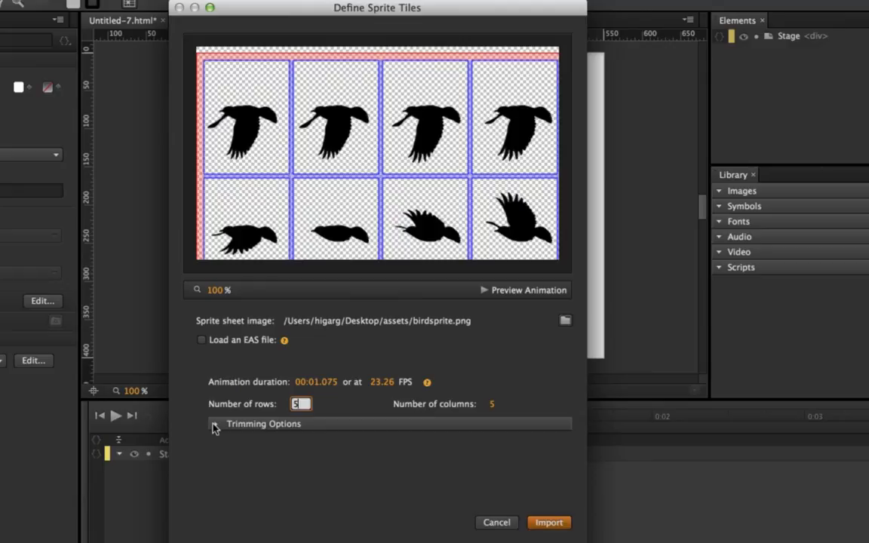
# Step: Expand Trimming Options, preview then stop the bird animation, and import the sheet
pyautogui.click(215, 423)
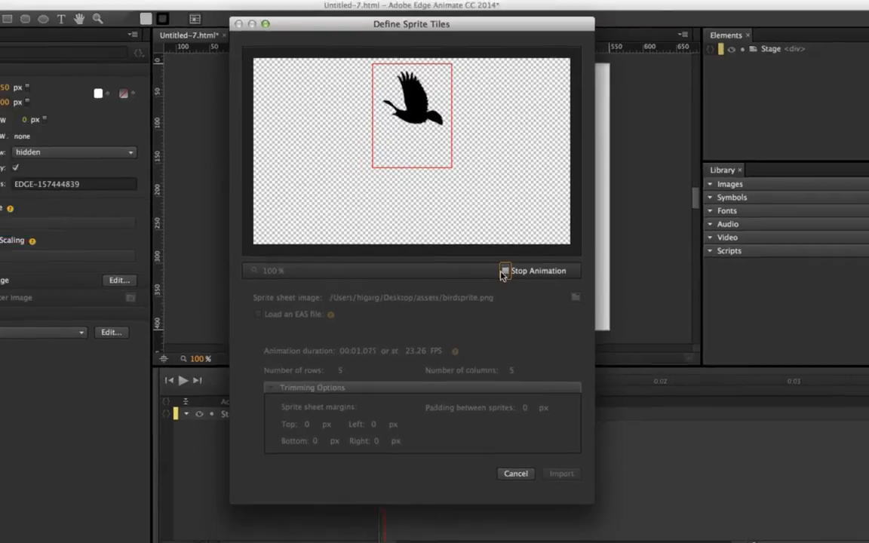
pyautogui.click(561, 473)
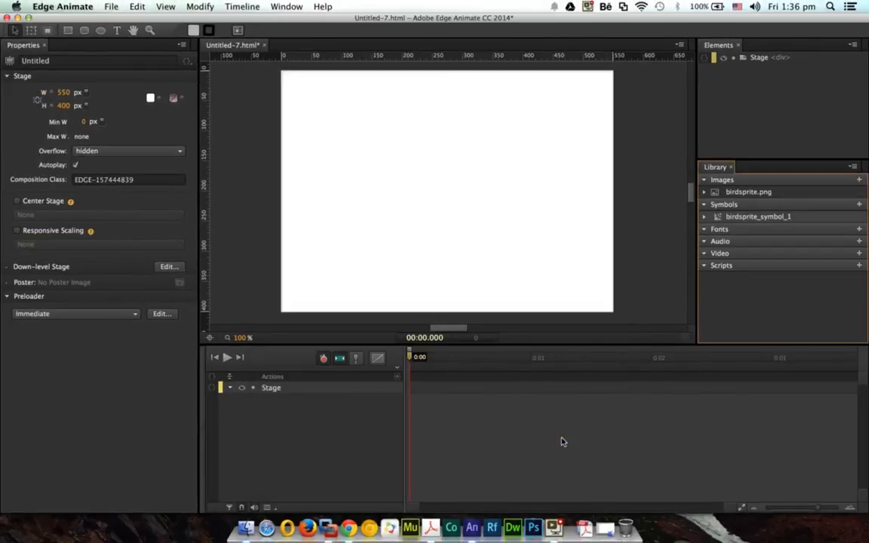
pyautogui.moveTo(562, 437)
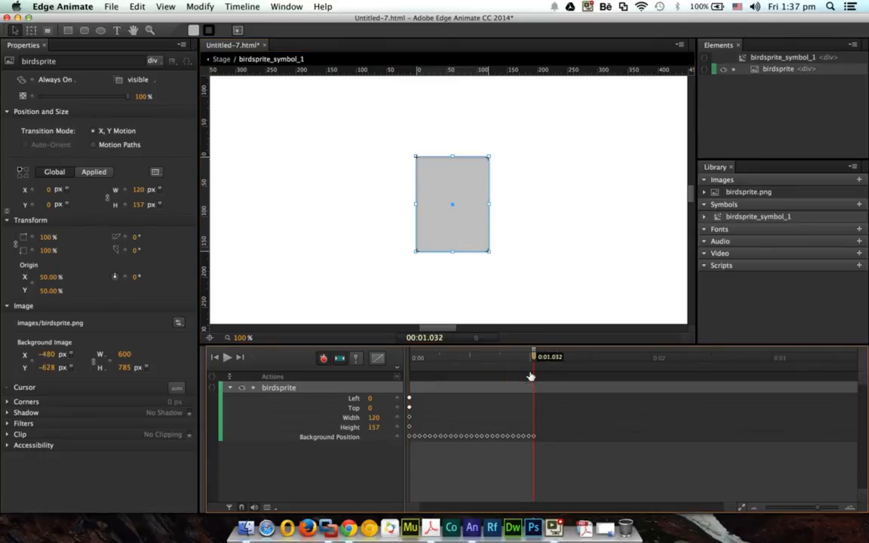
pyautogui.moveTo(532, 376)
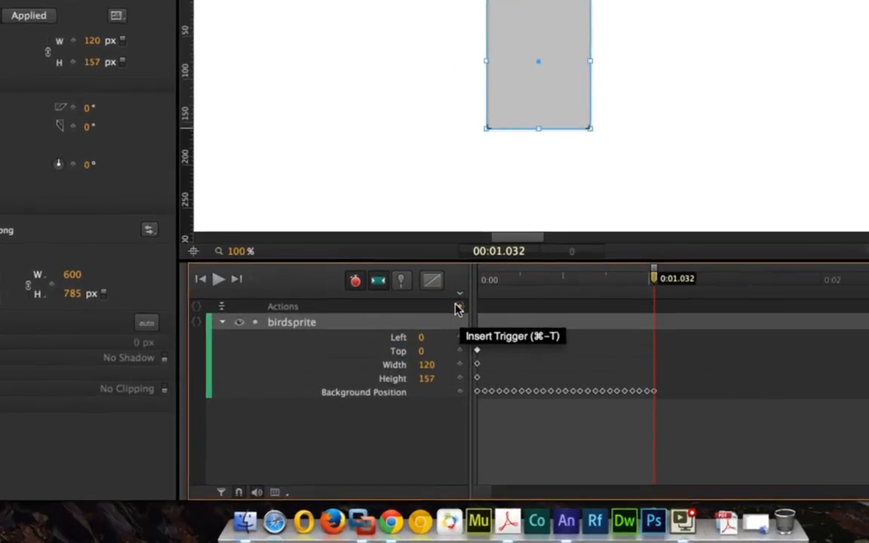
# Step: Add a trigger at 0:01.032 running sym.play(0) to loop the flight
pyautogui.click(459, 308)
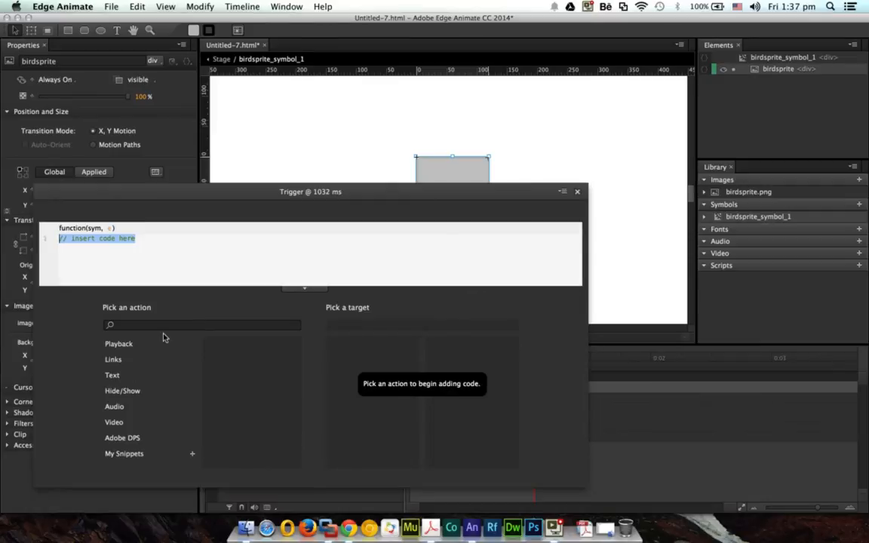
pyautogui.click(119, 344)
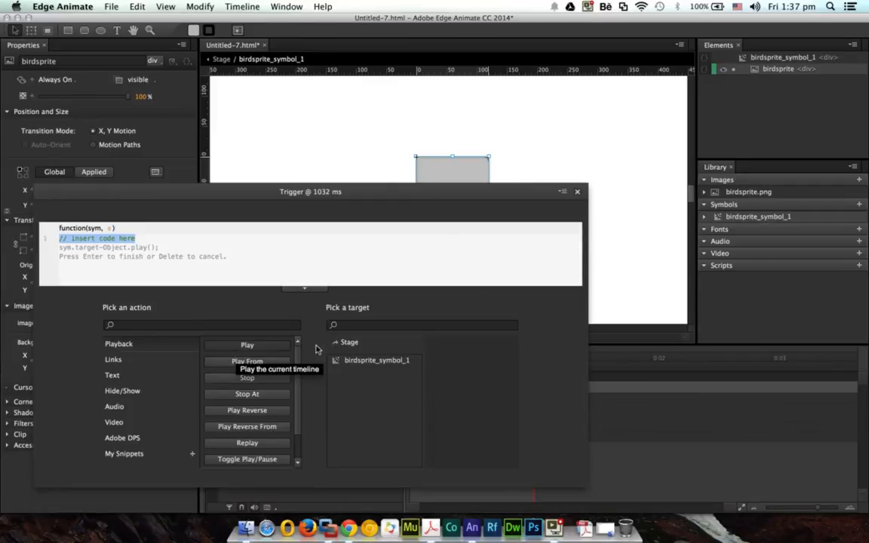
pyautogui.click(247, 345)
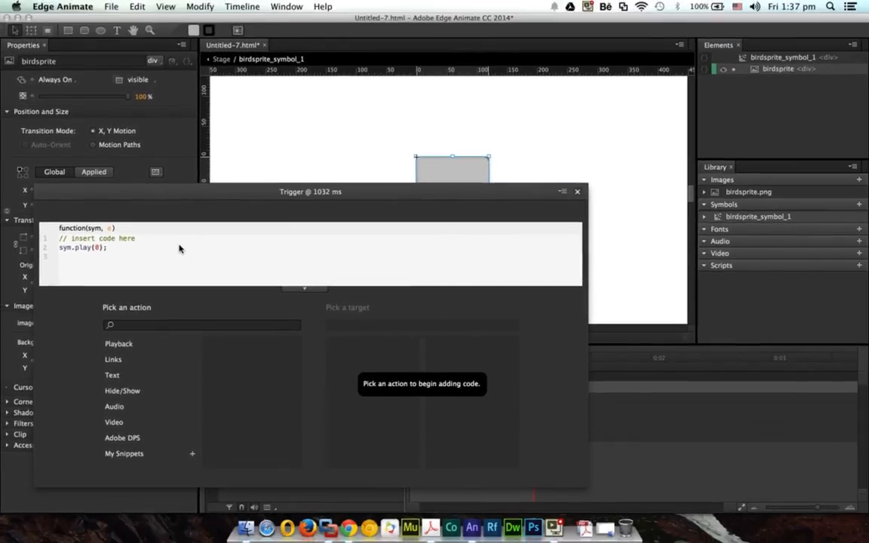
pyautogui.click(577, 191)
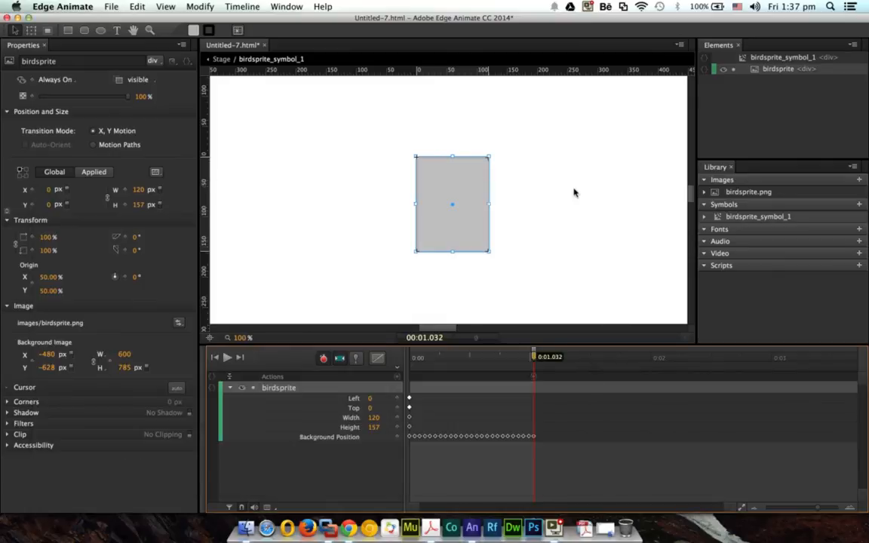
pyautogui.moveTo(435, 354)
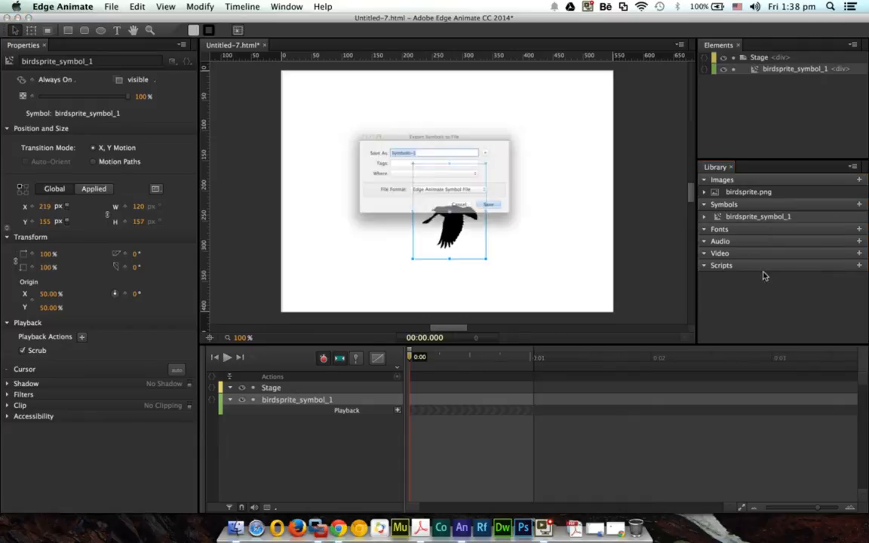
# Step: Save the Symbols-1 symbol file to the Desktop
pyautogui.click(520, 138)
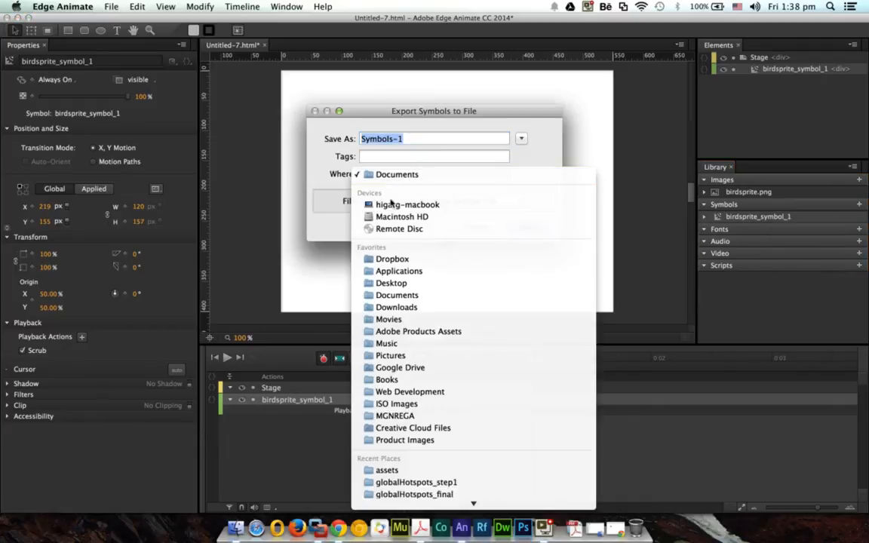
pyautogui.click(391, 283)
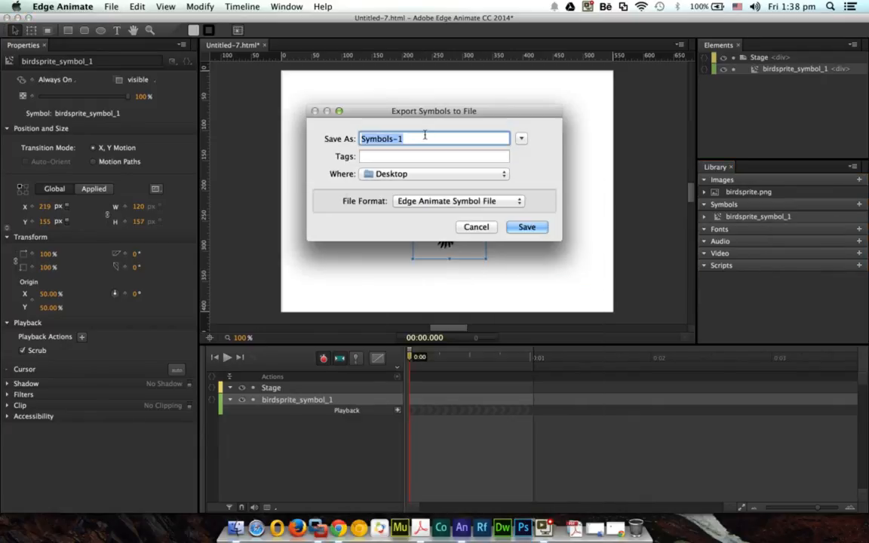
pyautogui.click(526, 227)
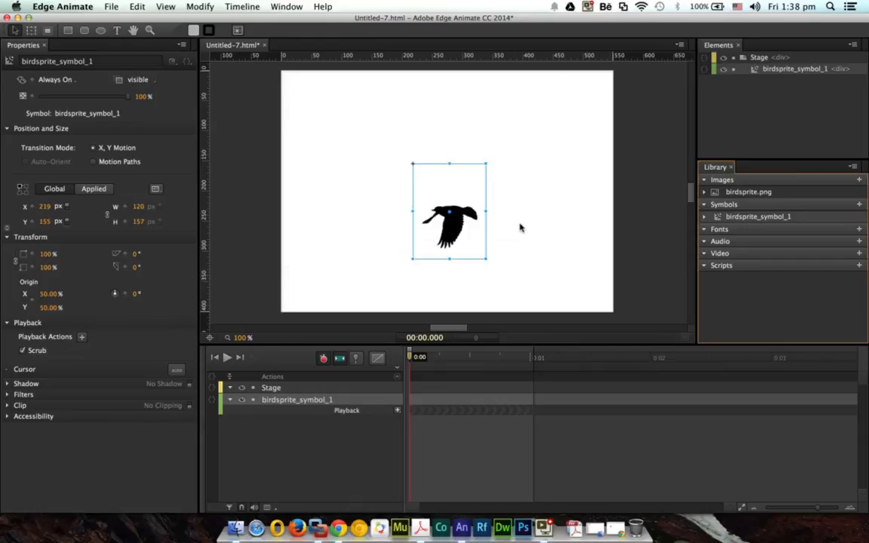